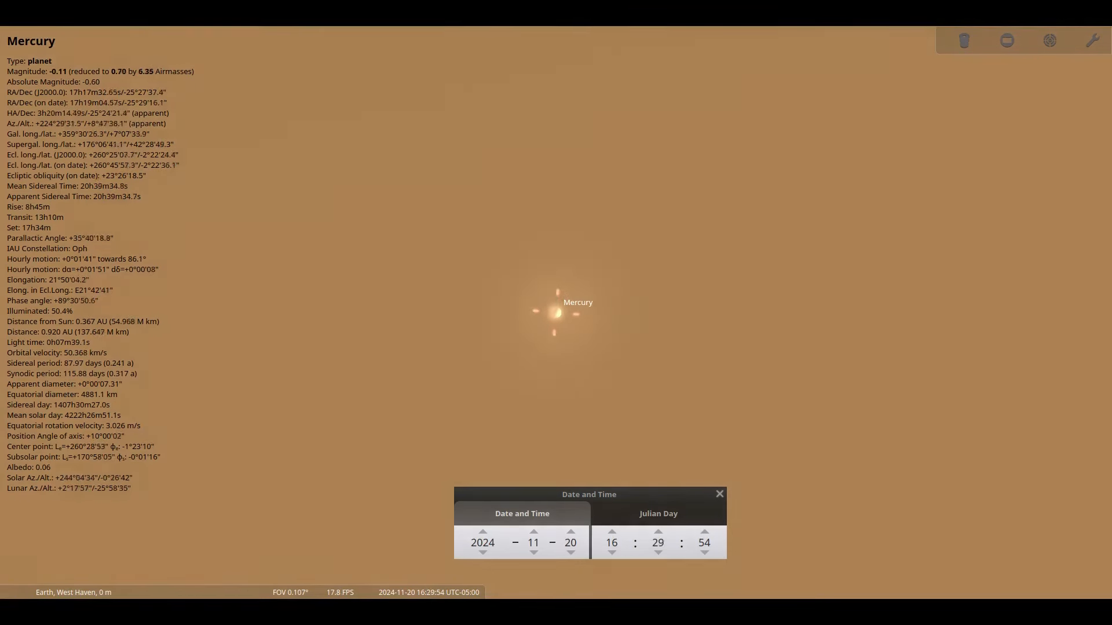
click(656, 533)
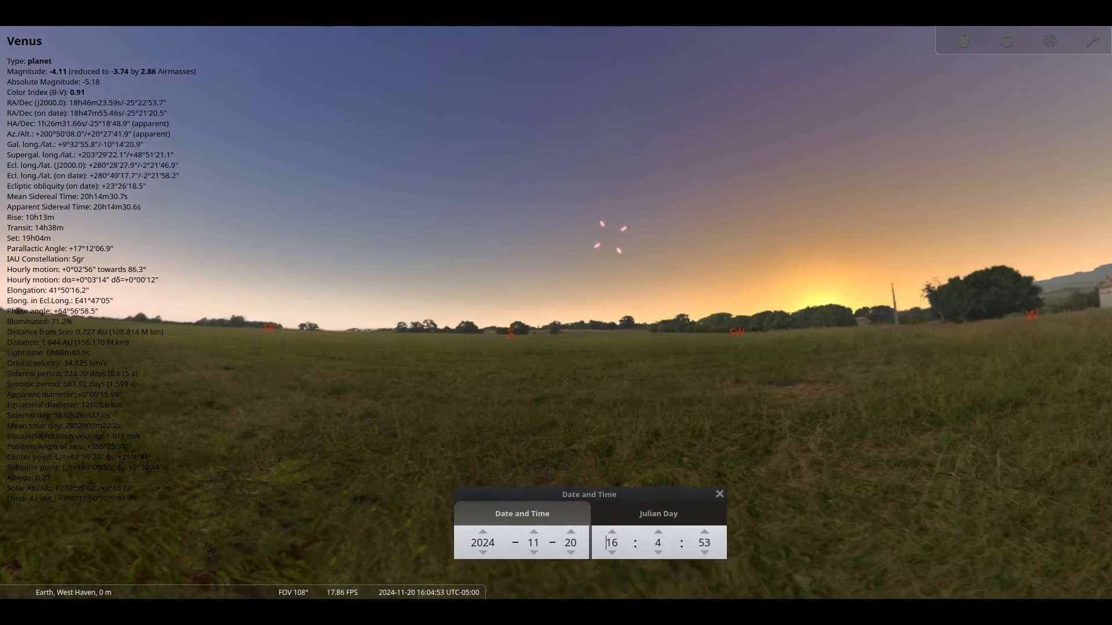
scroll(up, 3)
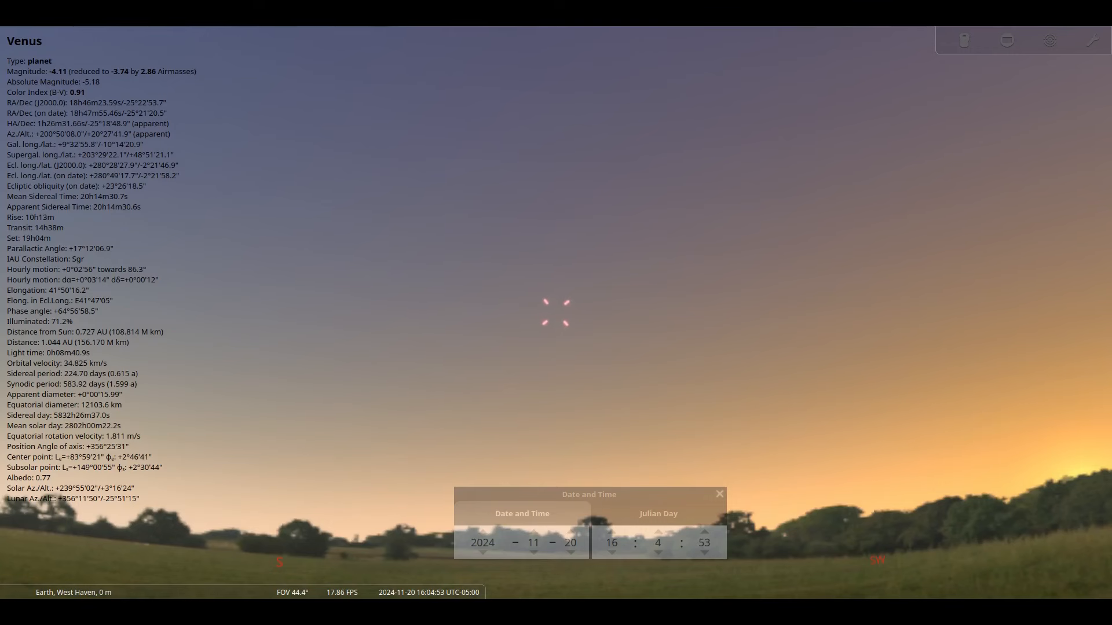
click(658, 542)
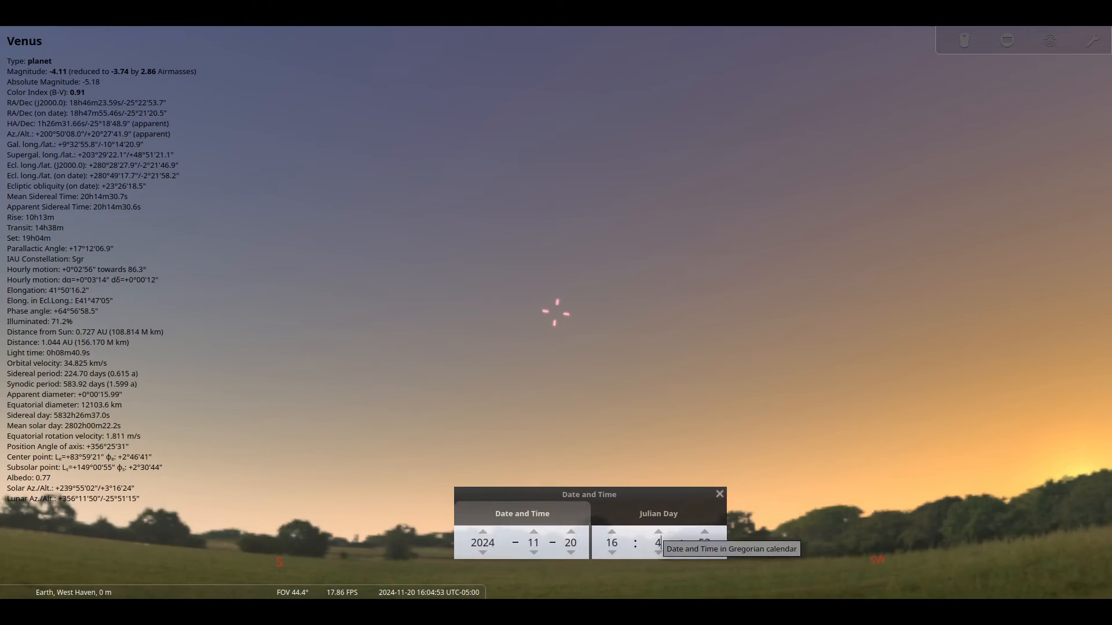
drag(588, 495, 802, 379)
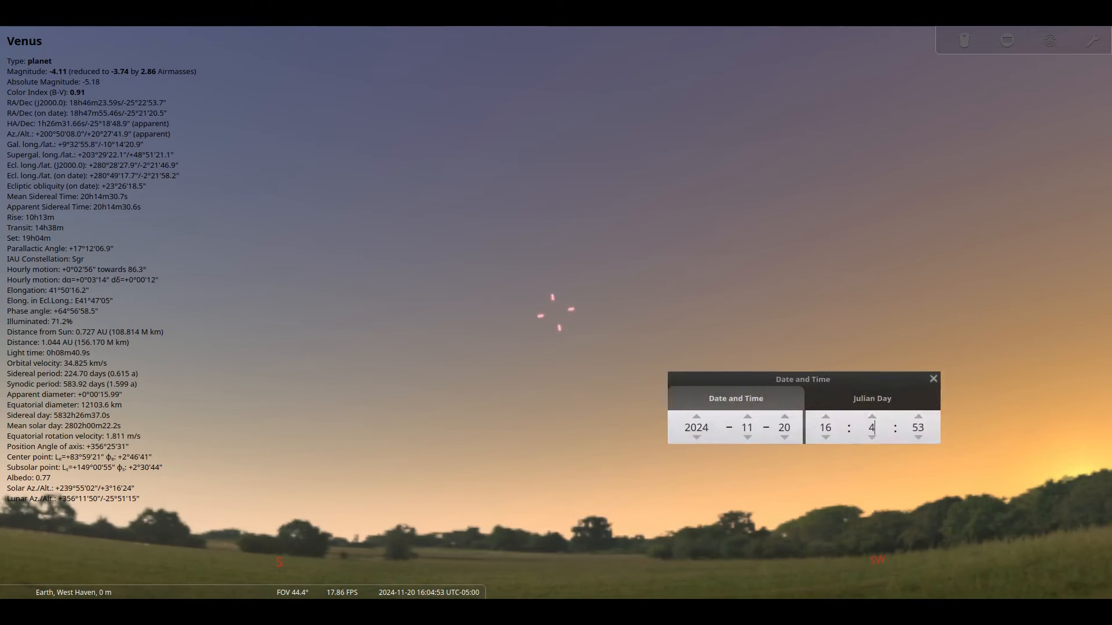
drag(801, 379, 135, 521)
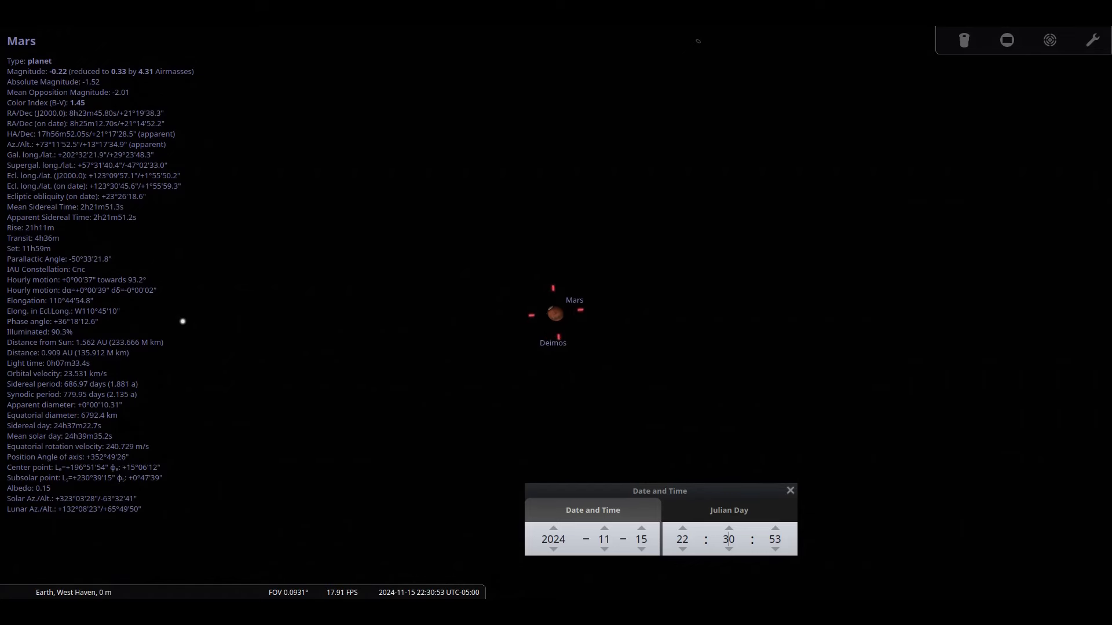
- Step the simulation time forward by hours toward the next morning before selecting Fortuna
click(681, 529)
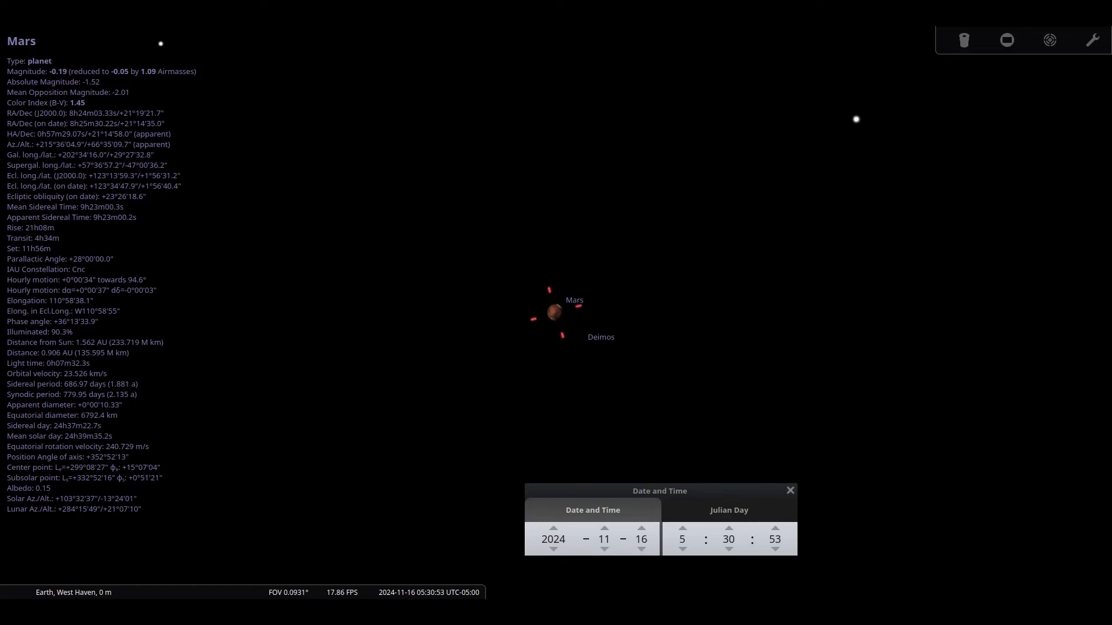
click(681, 529)
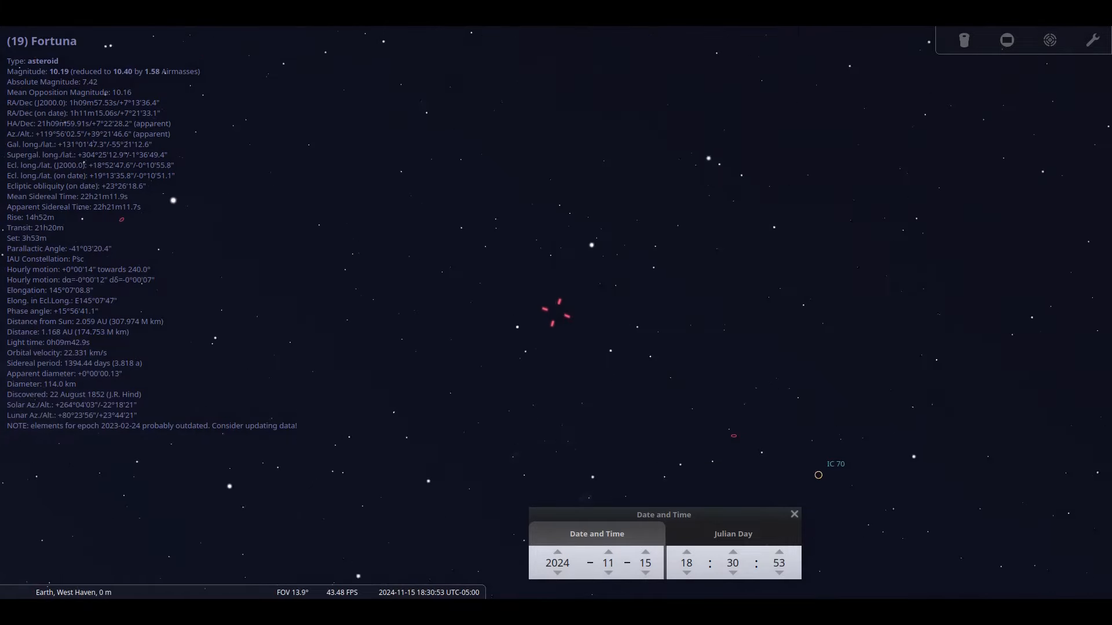
- Turn on constellation lines around Fortuna in Pisces and widen the view to about 44° FOV
scroll(up, 3)
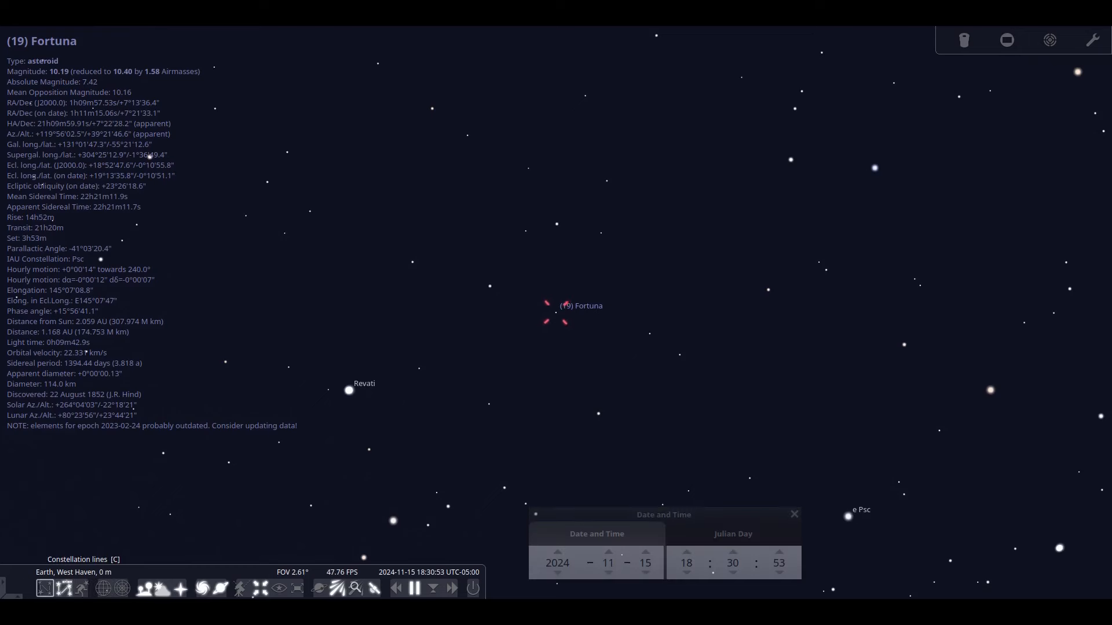
click(102, 588)
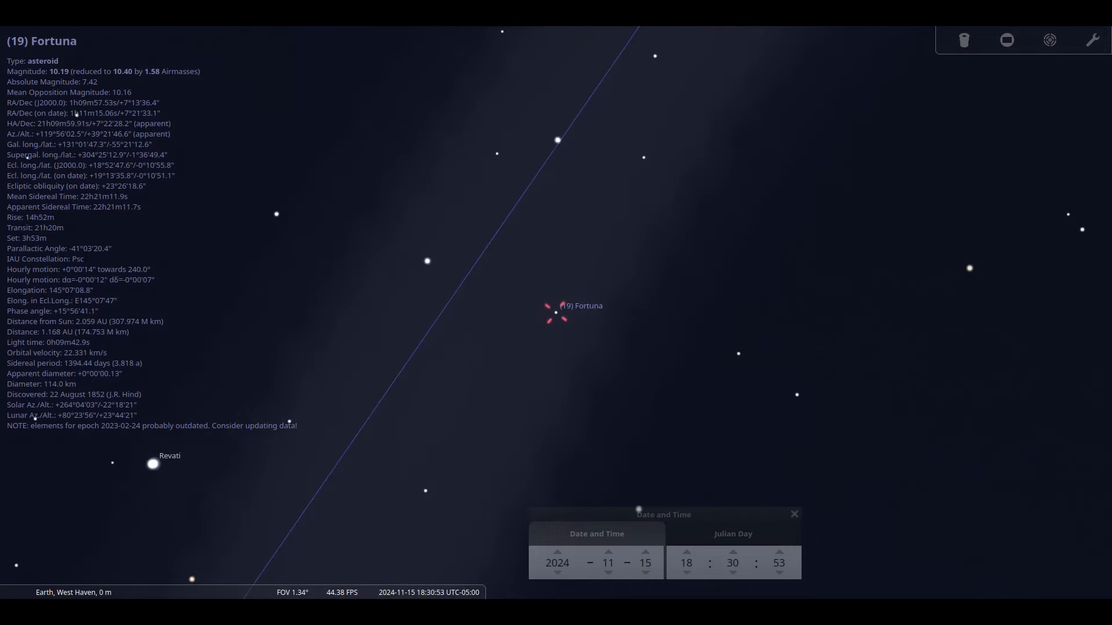
scroll(down, 3)
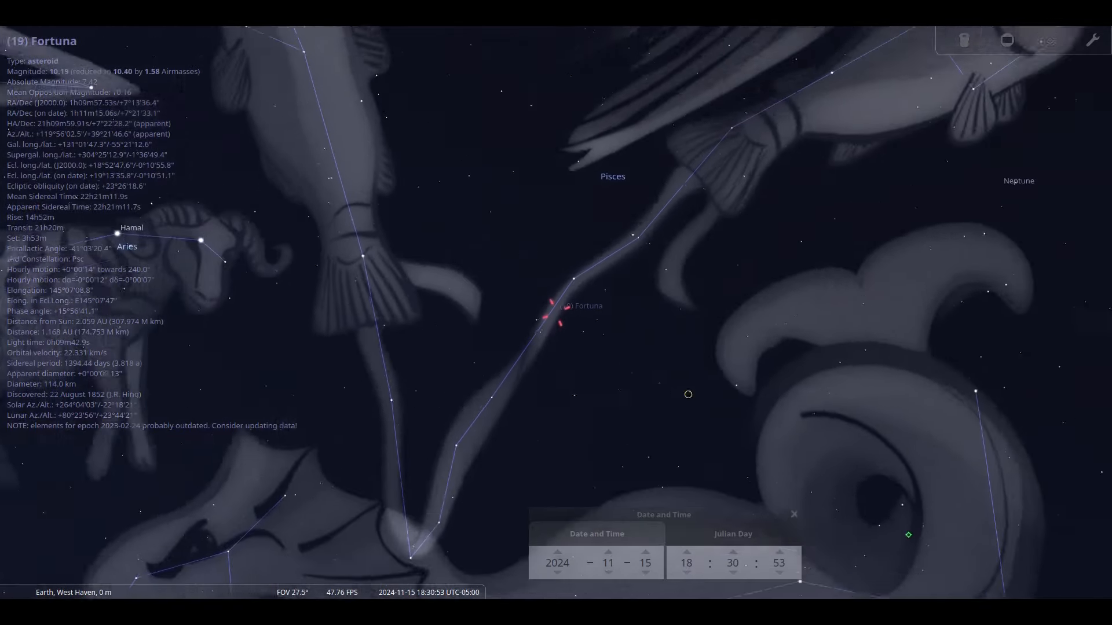
scroll(down, 3)
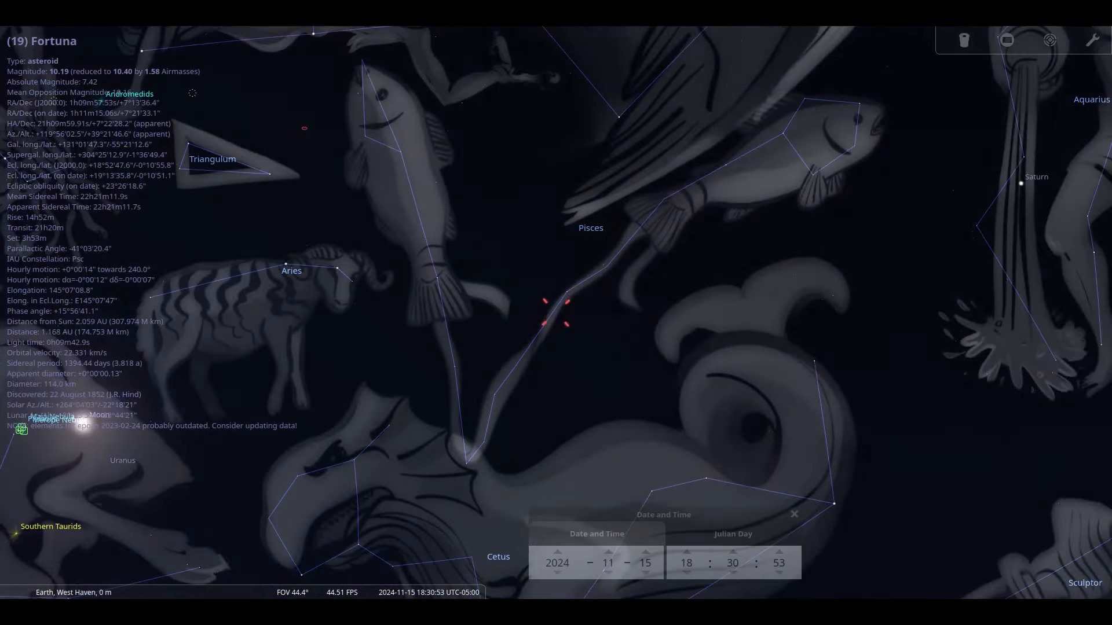
scroll(down, 3)
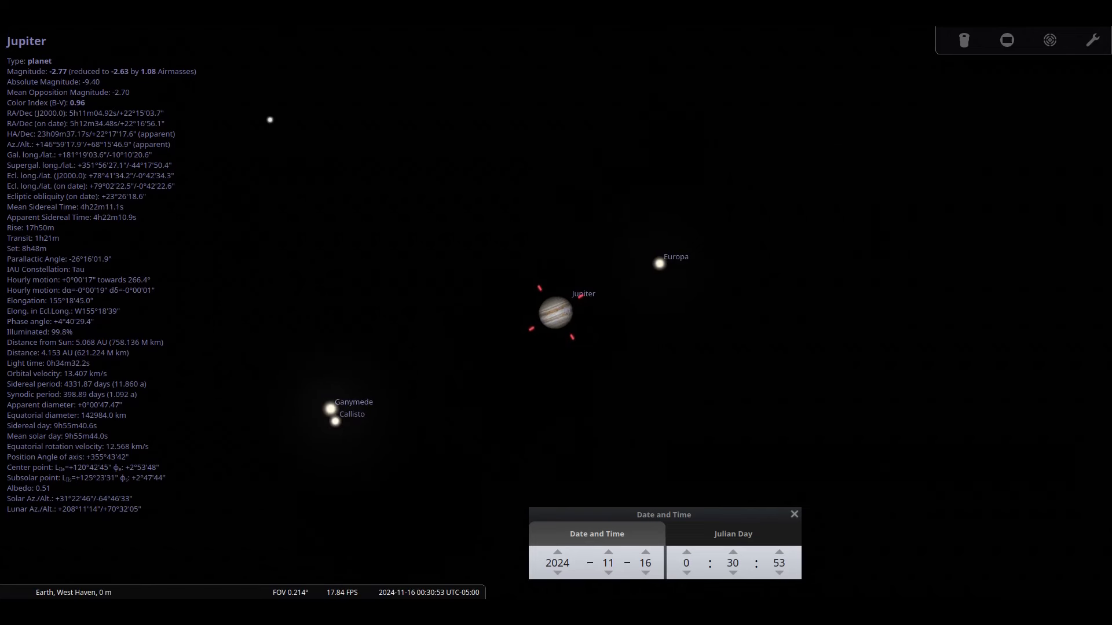
click(685, 553)
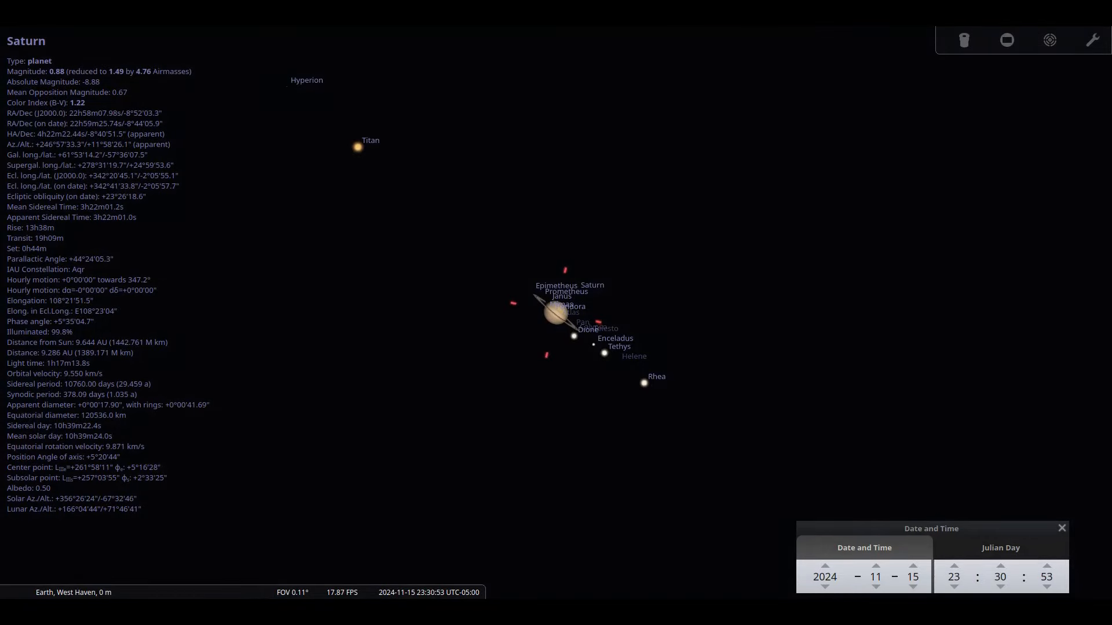
- Zoom out from the close Saturn view before moving on to Uranus near the Moon at dusk
scroll(down, 3)
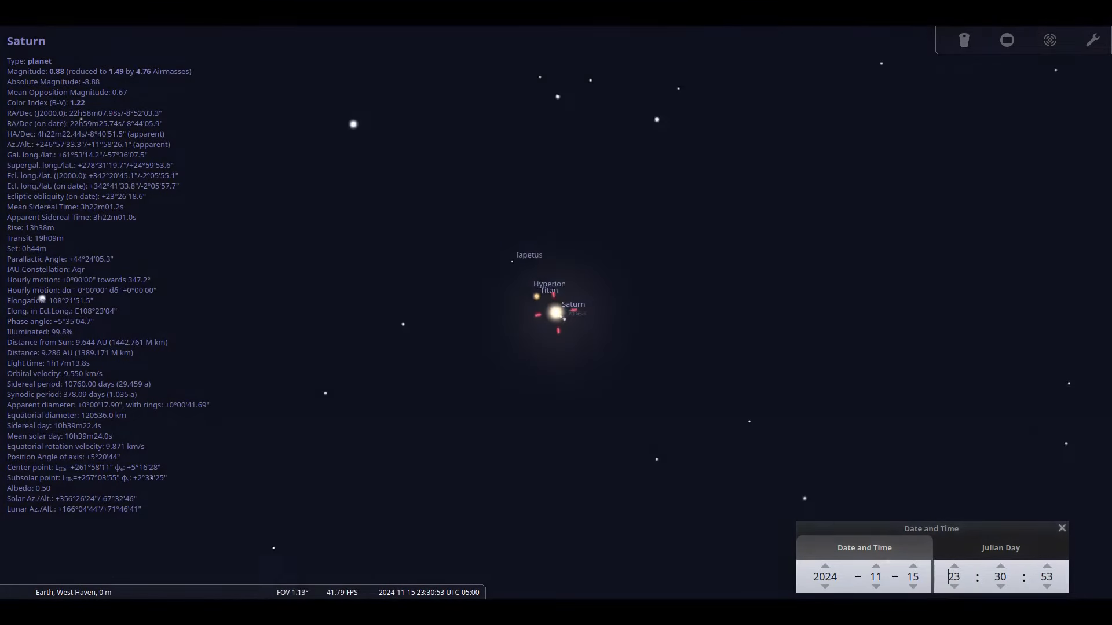
scroll(down, 3)
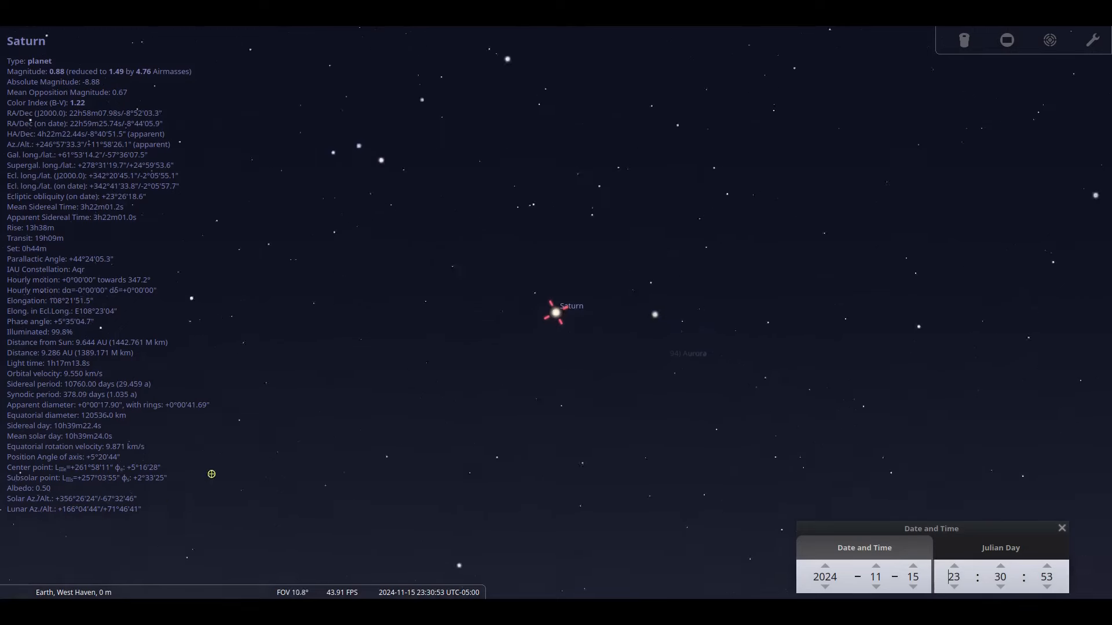
scroll(down, 3)
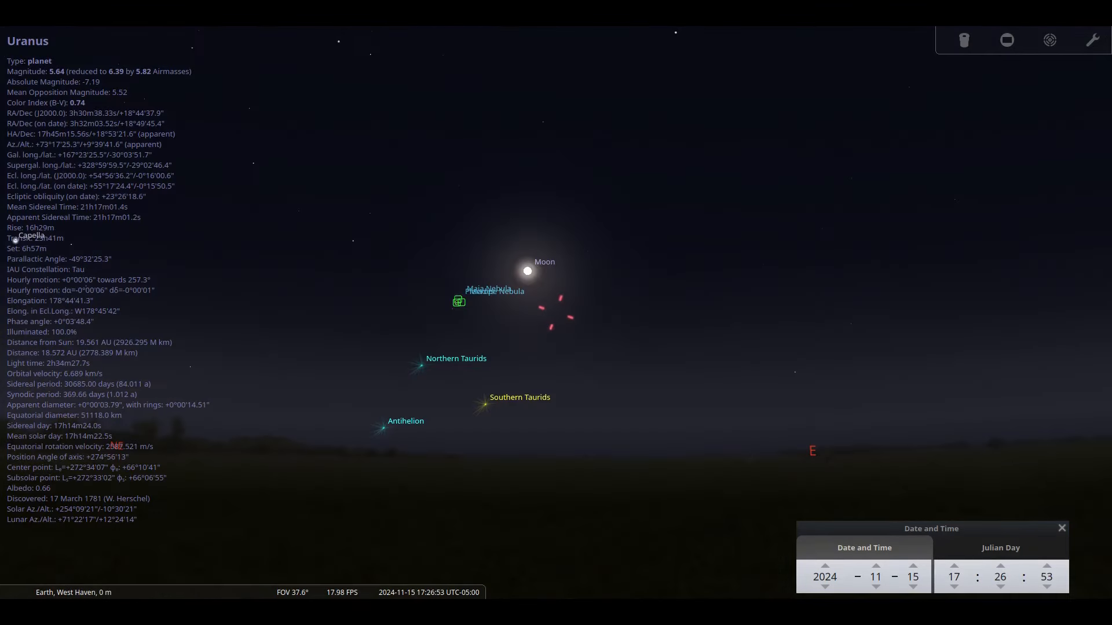
- Adjust the zoom to a few degrees FOV around Neptune among the faint stars of Pisces
scroll(down, 3)
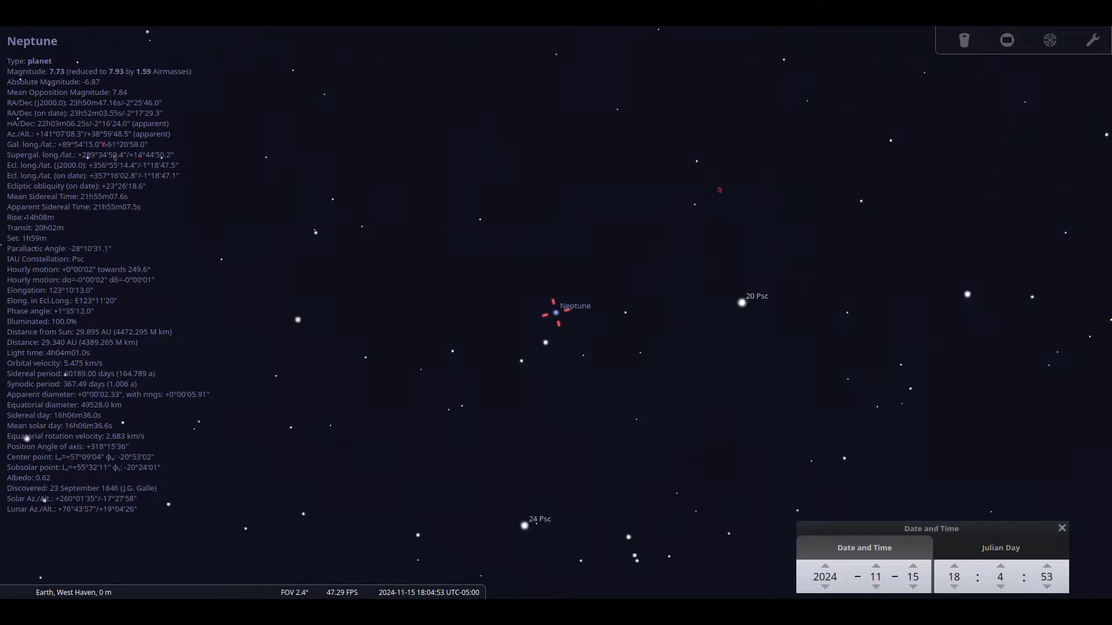
scroll(up, 3)
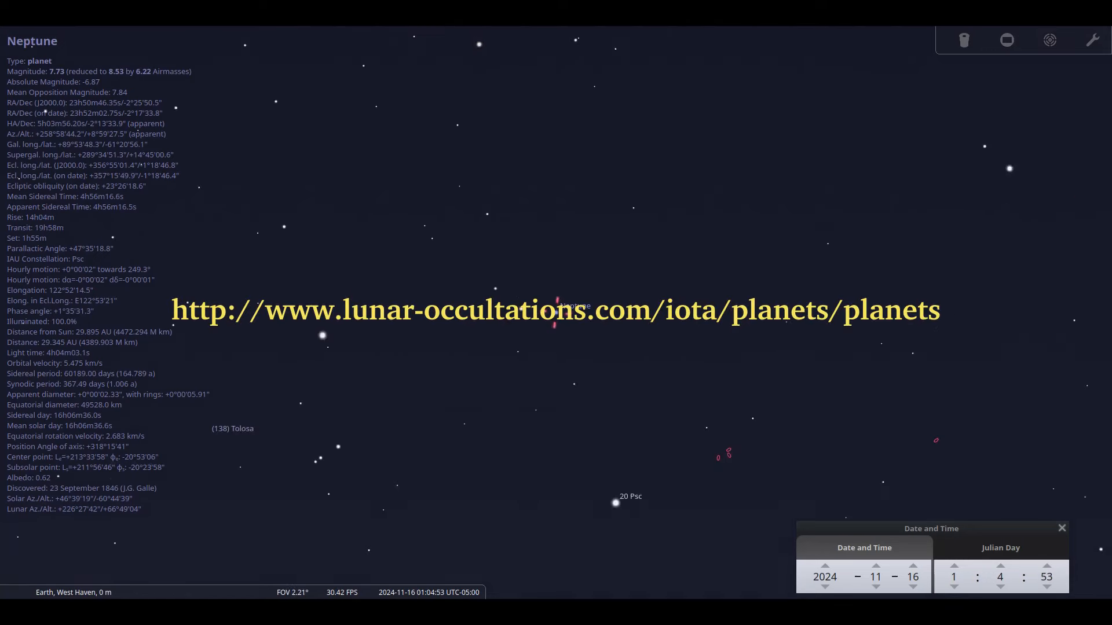
scroll(down, 3)
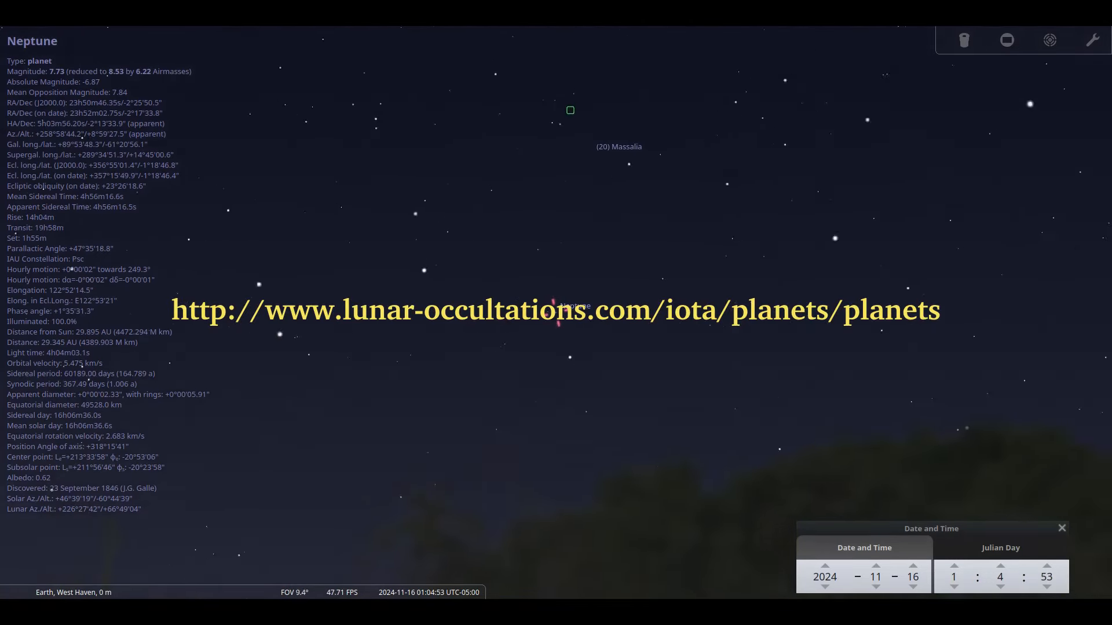
scroll(down, 3)
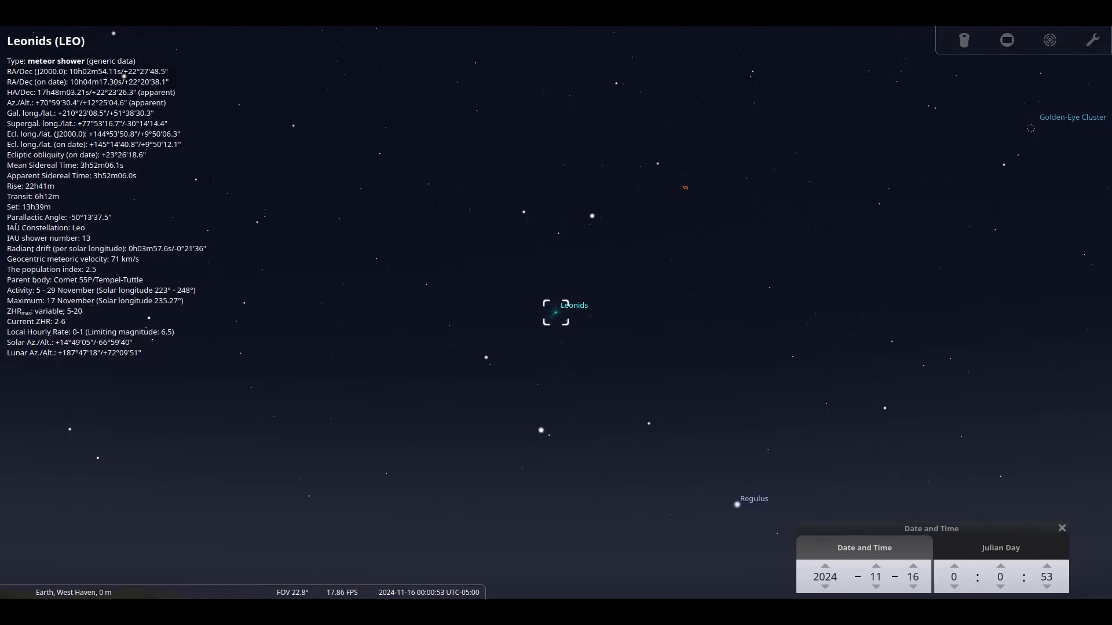
- Adjust the zoom so the Leonids radiant shows above the NE–E horizon at midnight
scroll(down, 3)
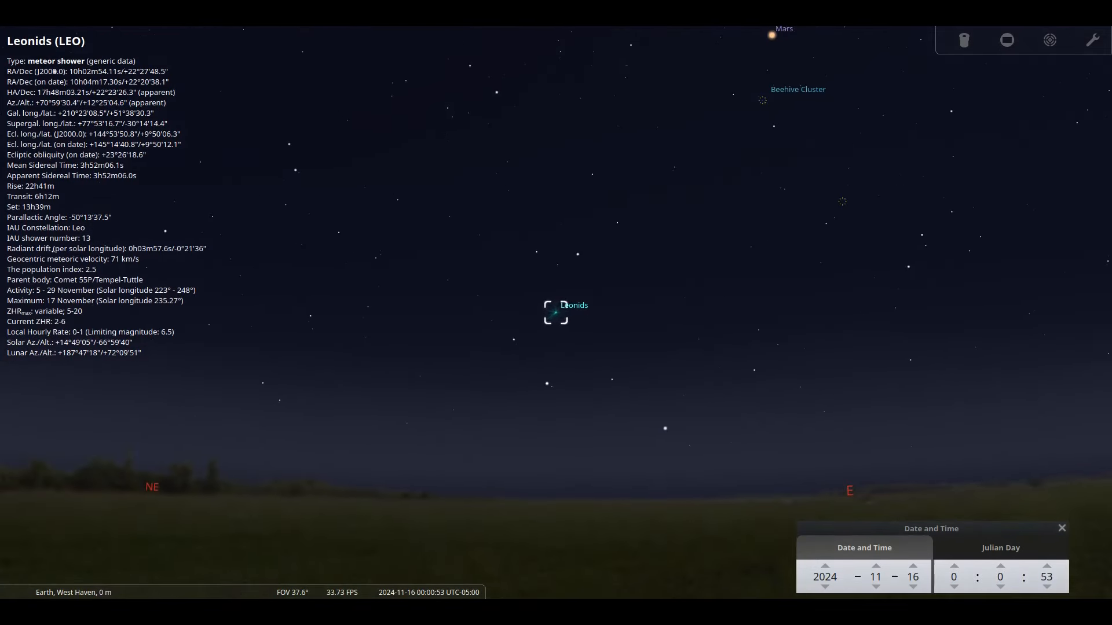
scroll(up, 3)
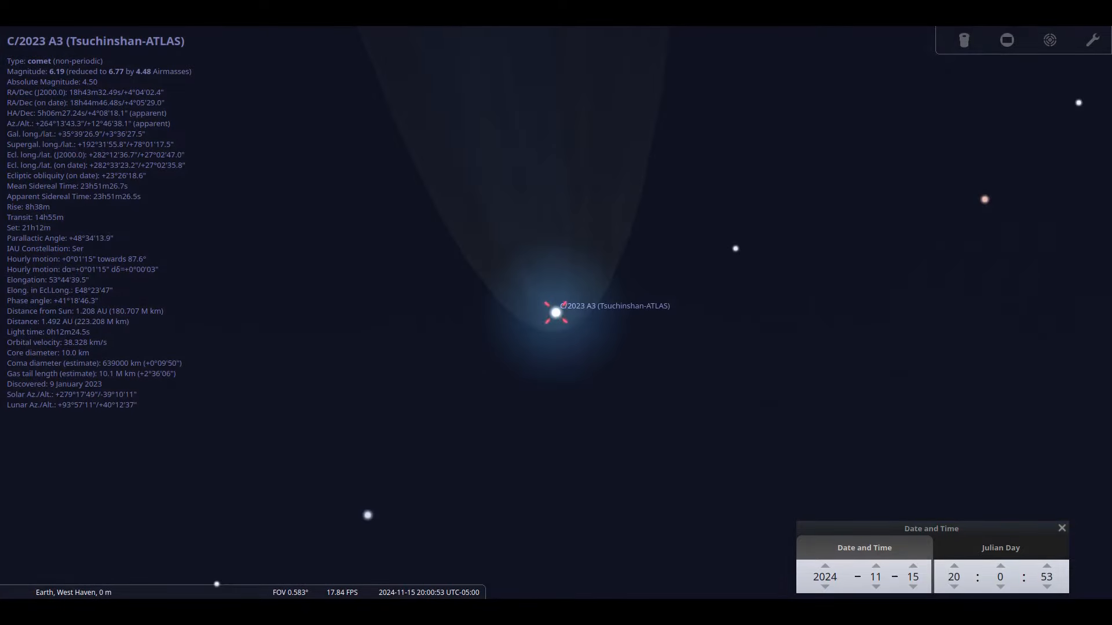
- Widen the field around comet C/2023 A3 to about 13.8°, revealing nearby clusters and artwork
scroll(down, 3)
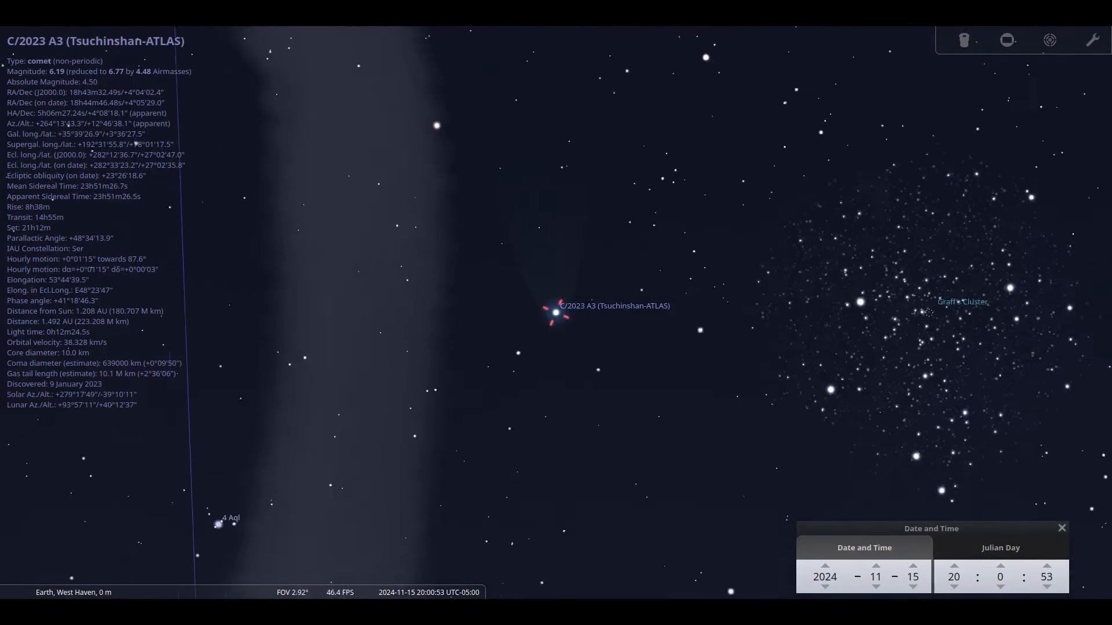
scroll(down, 3)
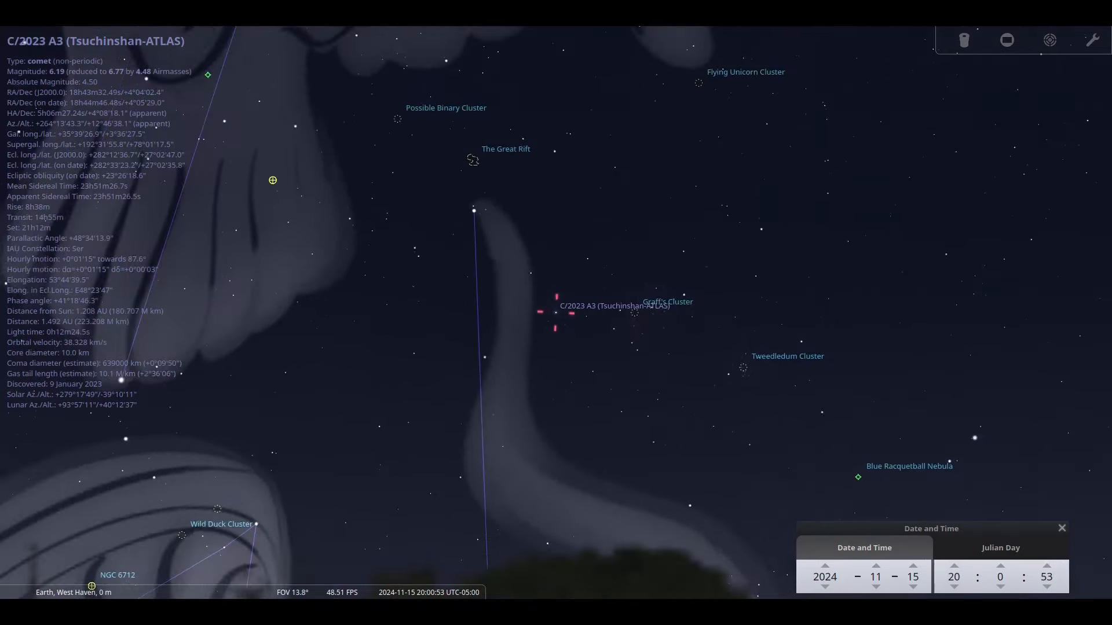